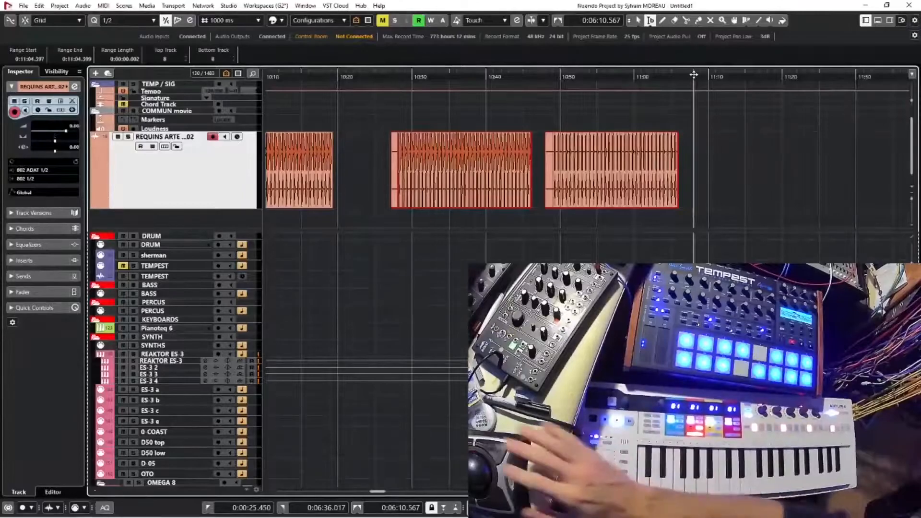
# Step: Expand the recorded audio track to reveal its three clips on the timeline
pyautogui.click(164, 171)
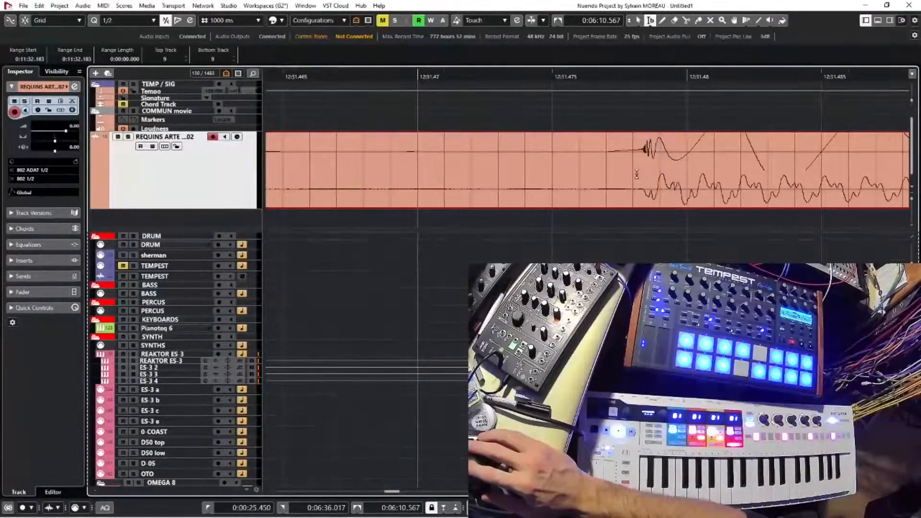
# Step: Mark a narrow selection at the transient start of the REQUINS ARTE clip
pyautogui.click(639, 171)
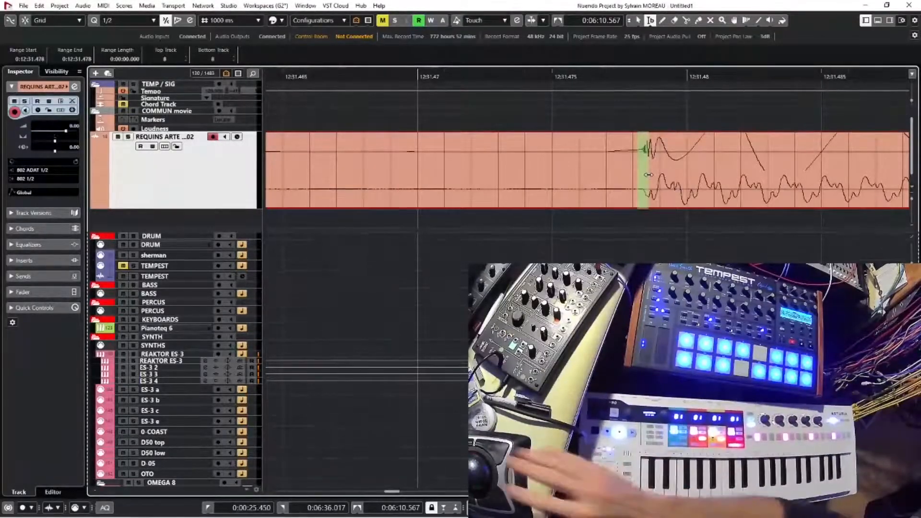